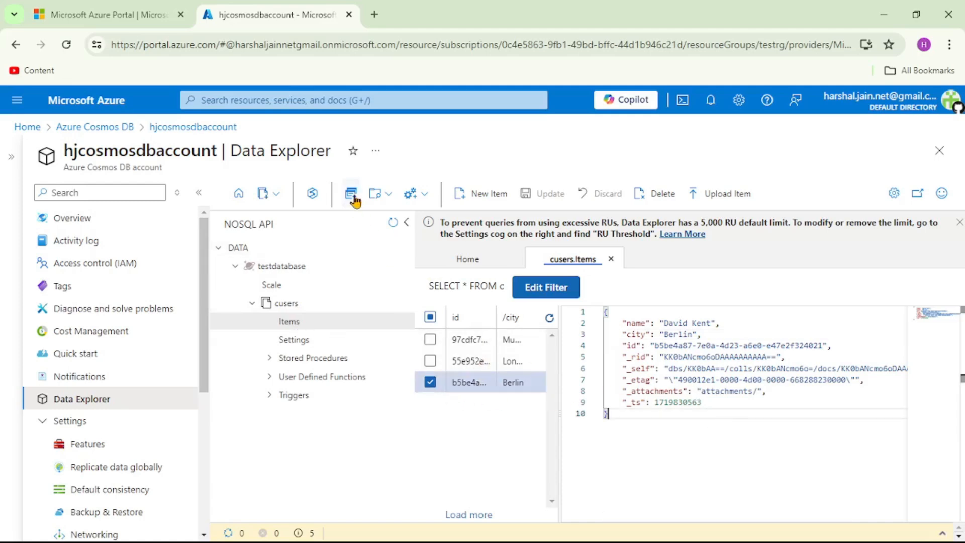
pyautogui.moveTo(351, 193)
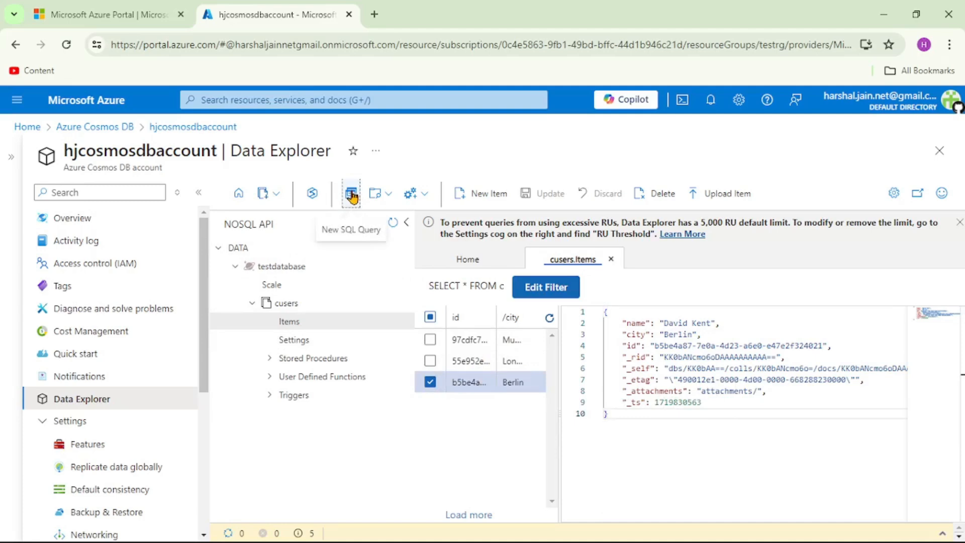
# Run SELECT * FROM c on cusers, returning three items, and view its 2.29 RU charge in Query Stats
pyautogui.click(350, 193)
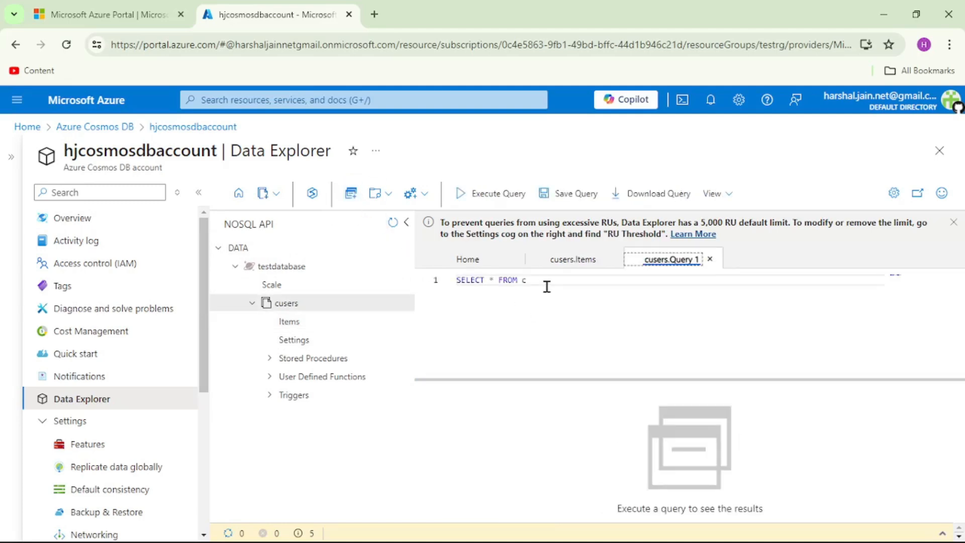
pyautogui.moveTo(456, 281); pyautogui.dragTo(525, 281)
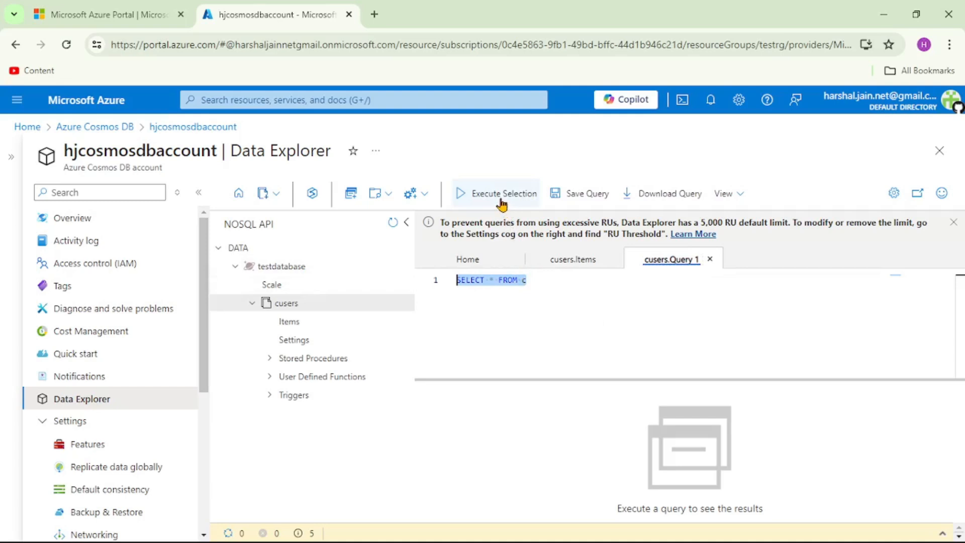
pyautogui.click(503, 193)
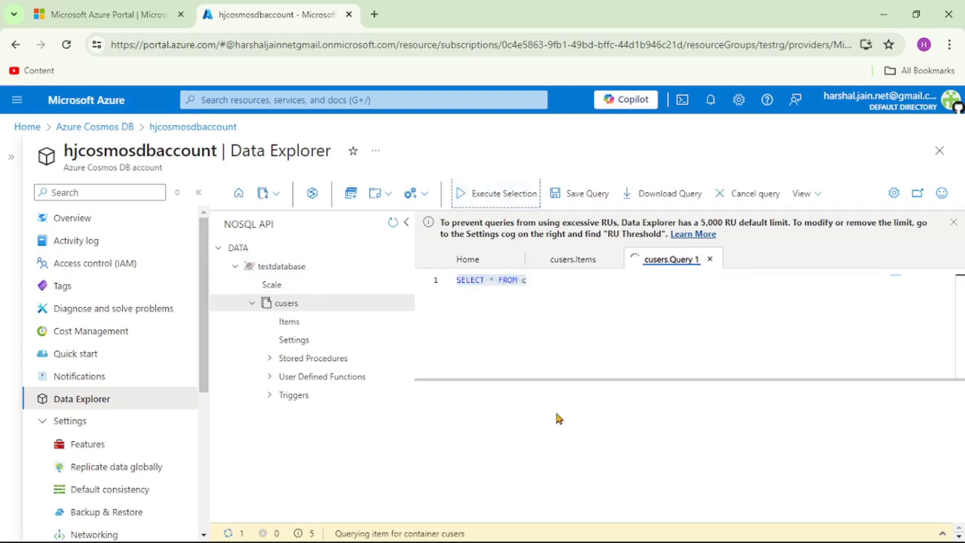
pyautogui.click(496, 193)
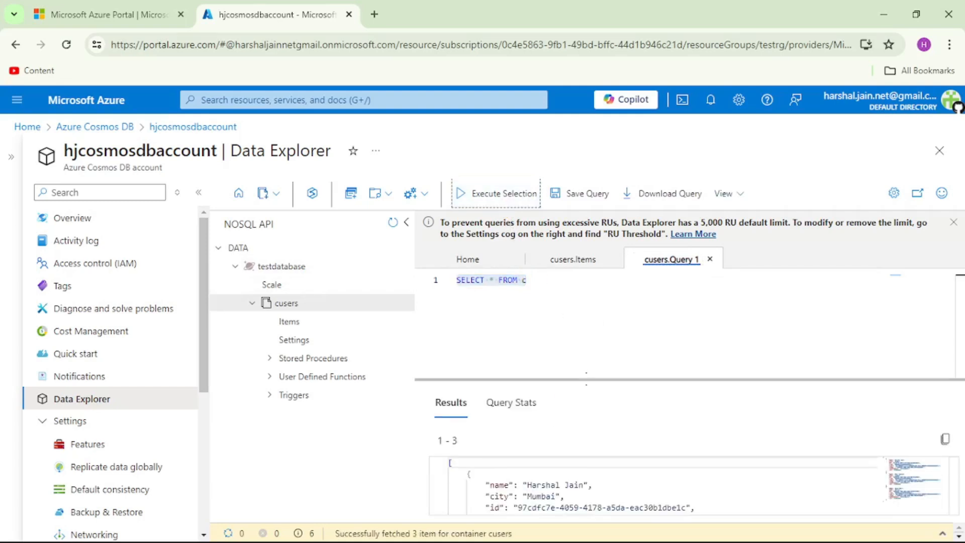
pyautogui.scroll(-3)
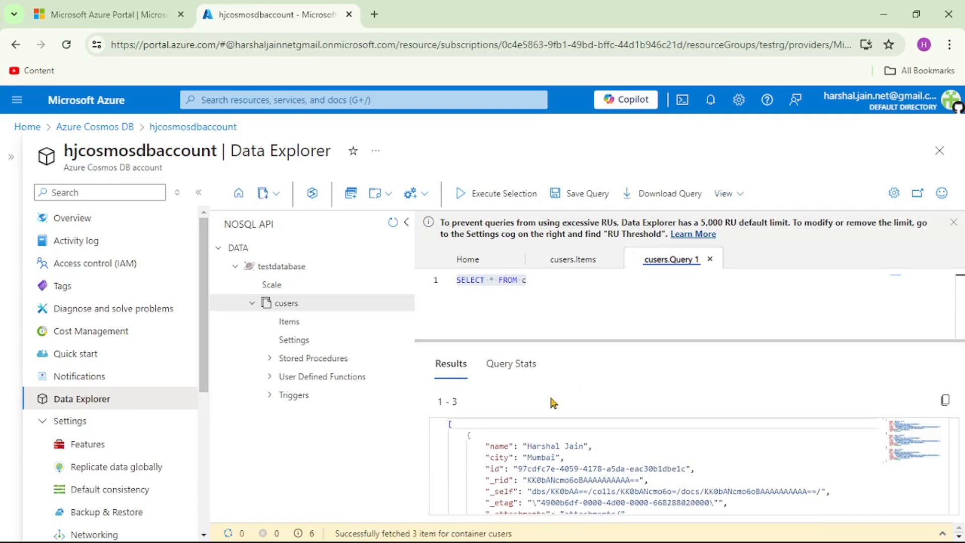
pyautogui.click(510, 363)
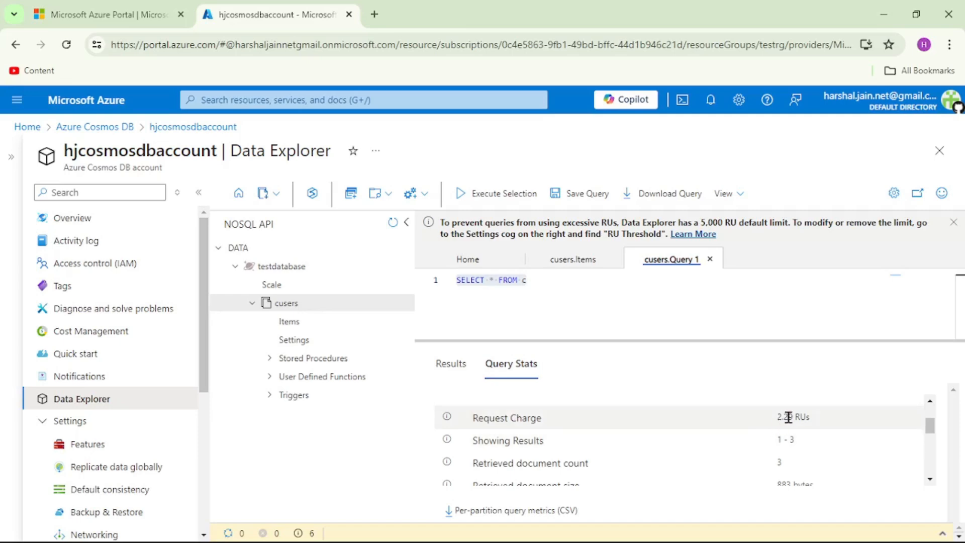
pyautogui.moveTo(830, 425)
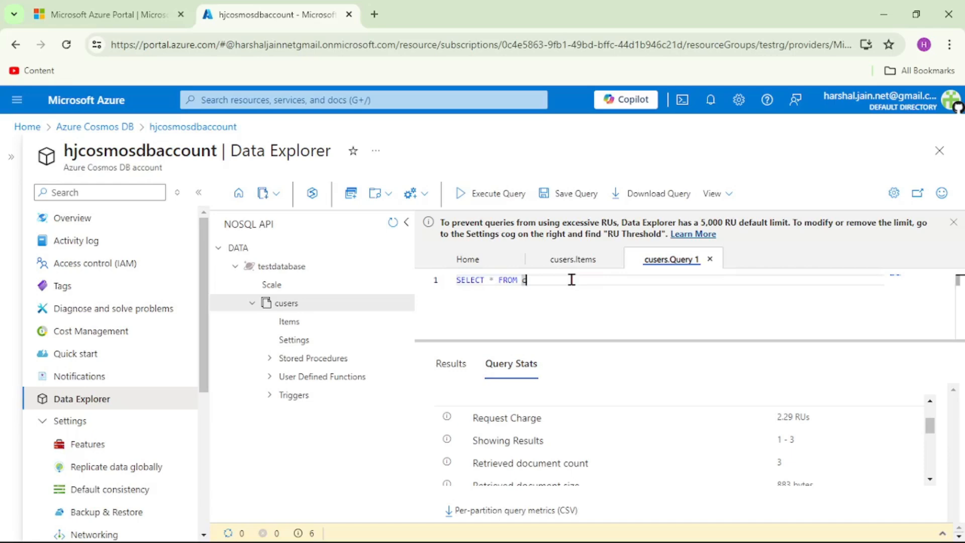
# Add a WHERE c.city = 'Mumbai' filter line to the query
pyautogui.press('enter')
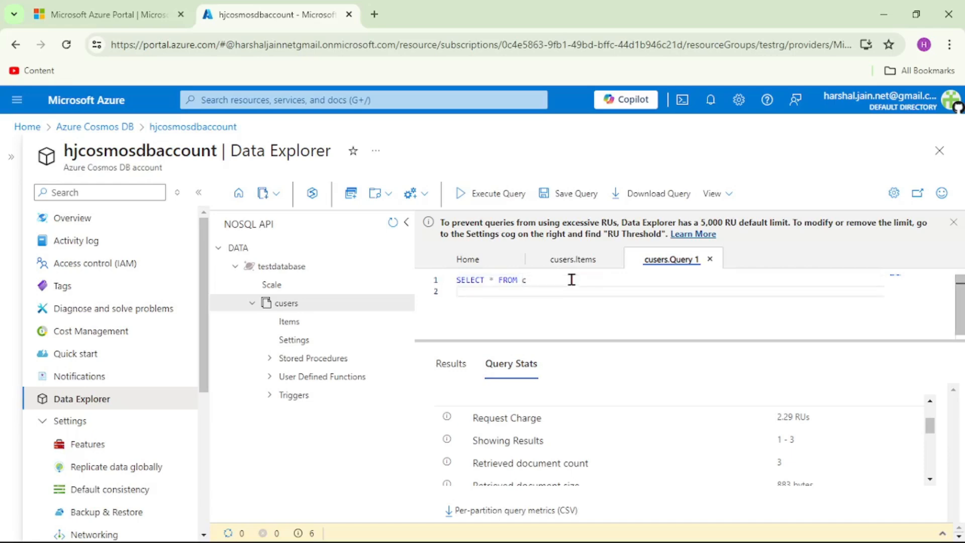
pyautogui.write('where')
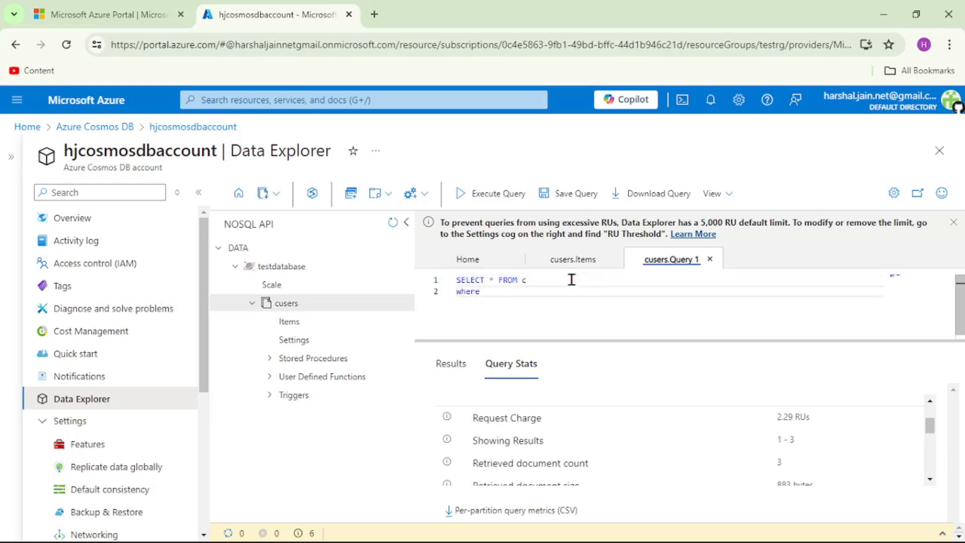
pyautogui.write("c.city = 'M")
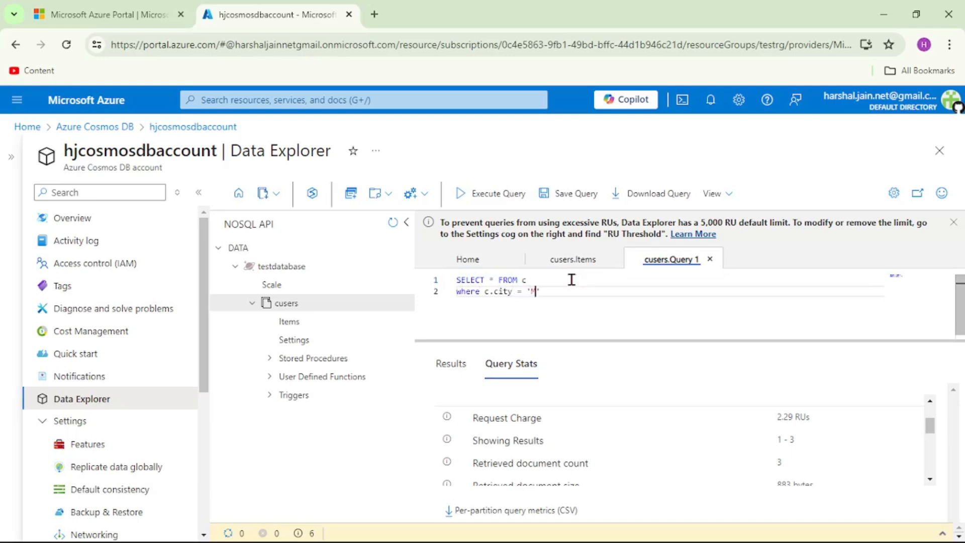
pyautogui.write('umbai')
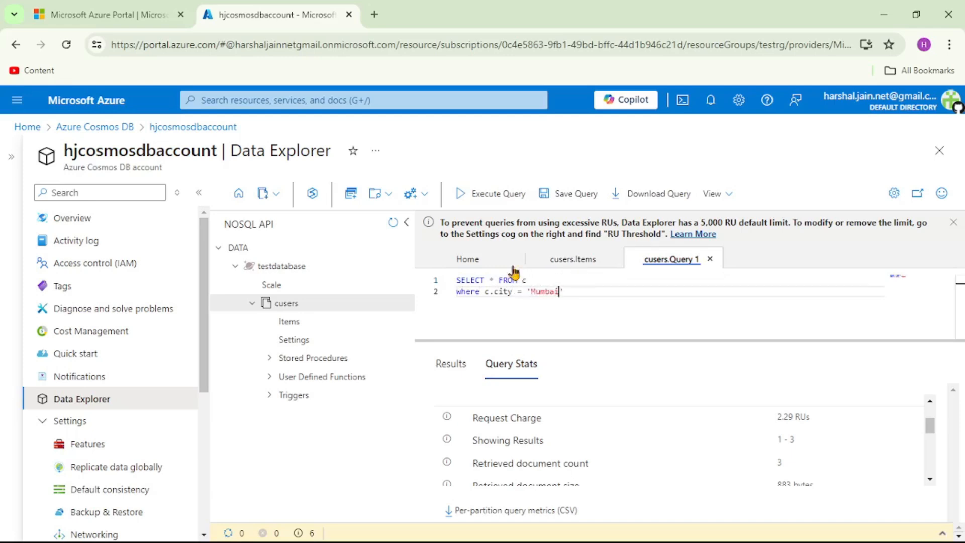
# Run the Mumbai query, view its single result, and check the 2.82 RU charge
pyautogui.click(498, 193)
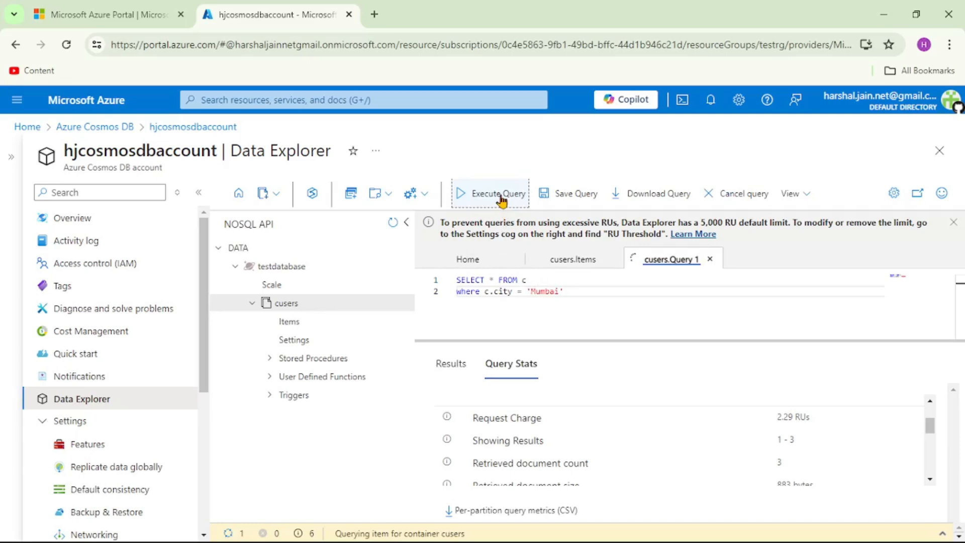
pyautogui.click(495, 193)
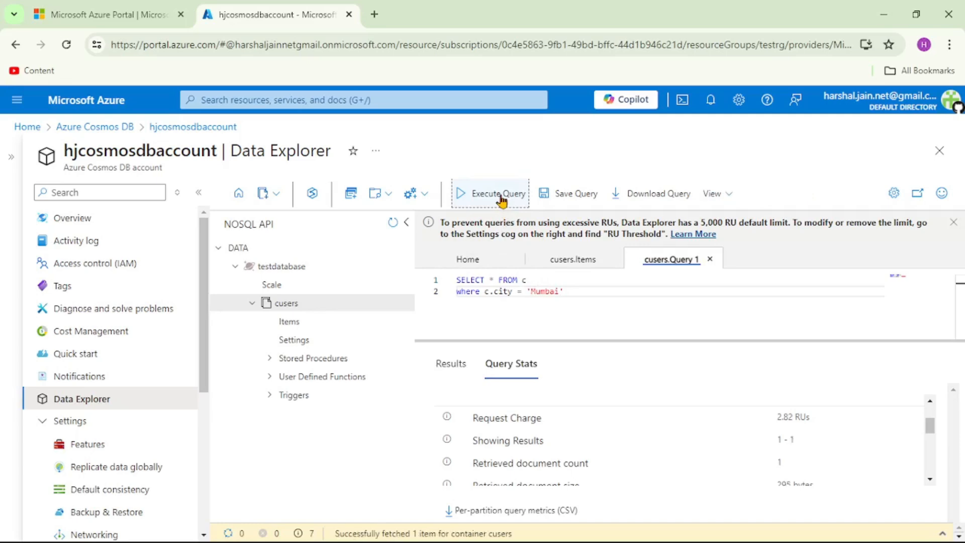
pyautogui.click(450, 363)
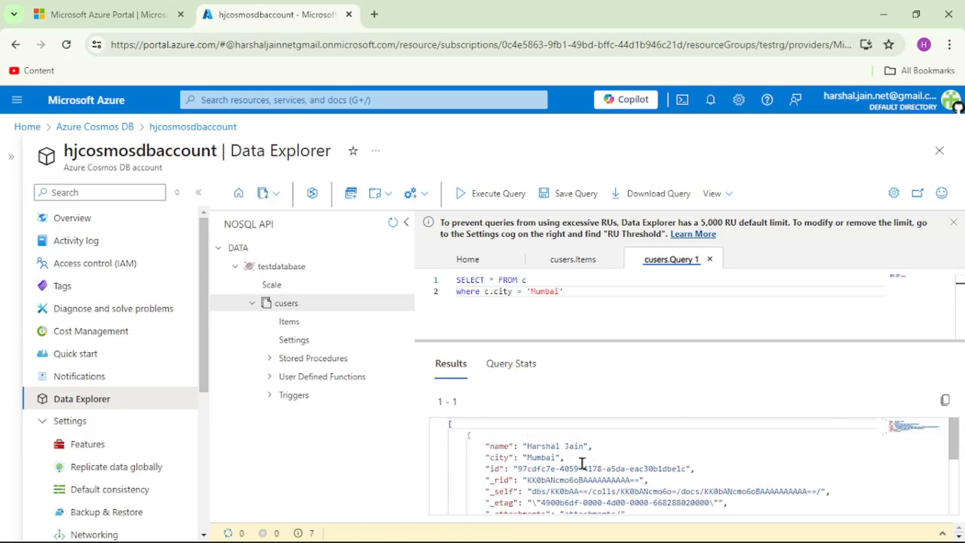
pyautogui.click(511, 363)
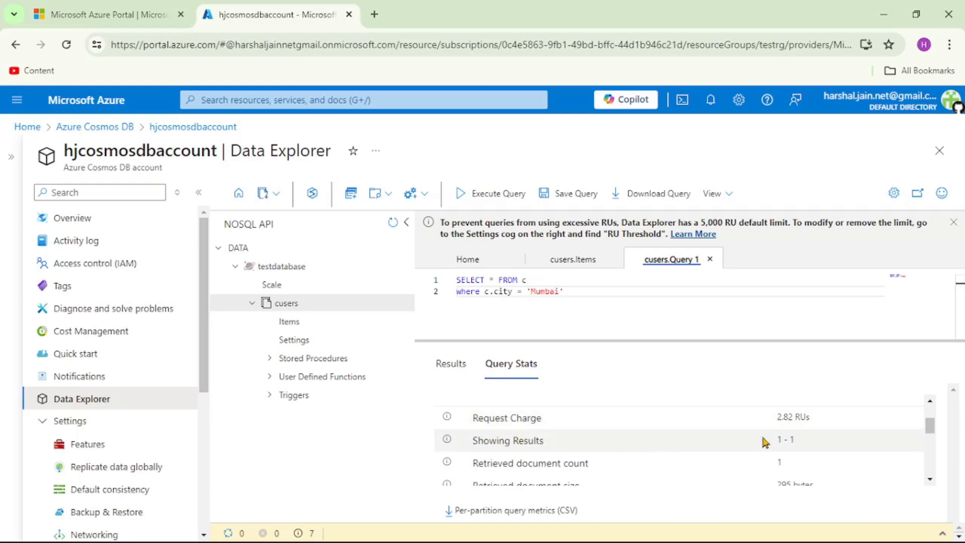
pyautogui.moveTo(766, 432)
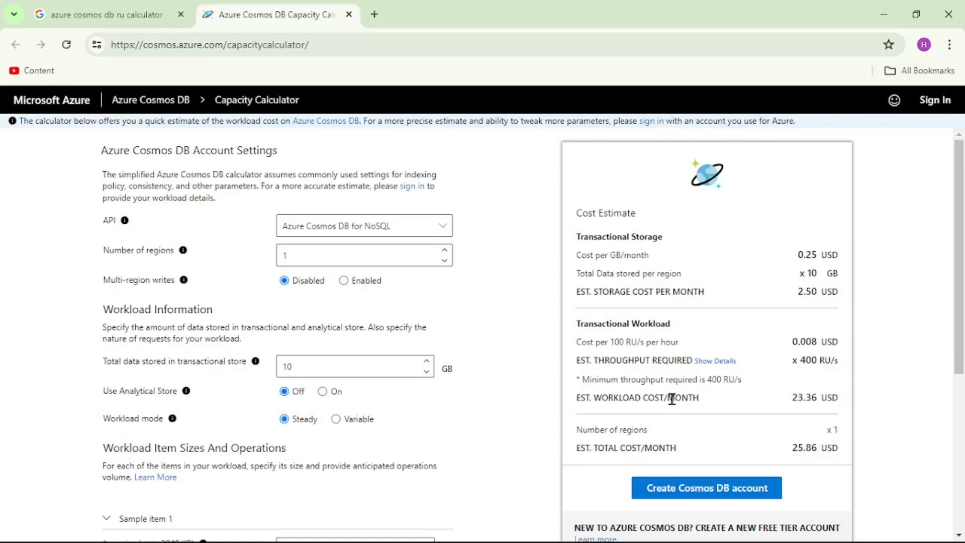
pyautogui.moveTo(496, 311)
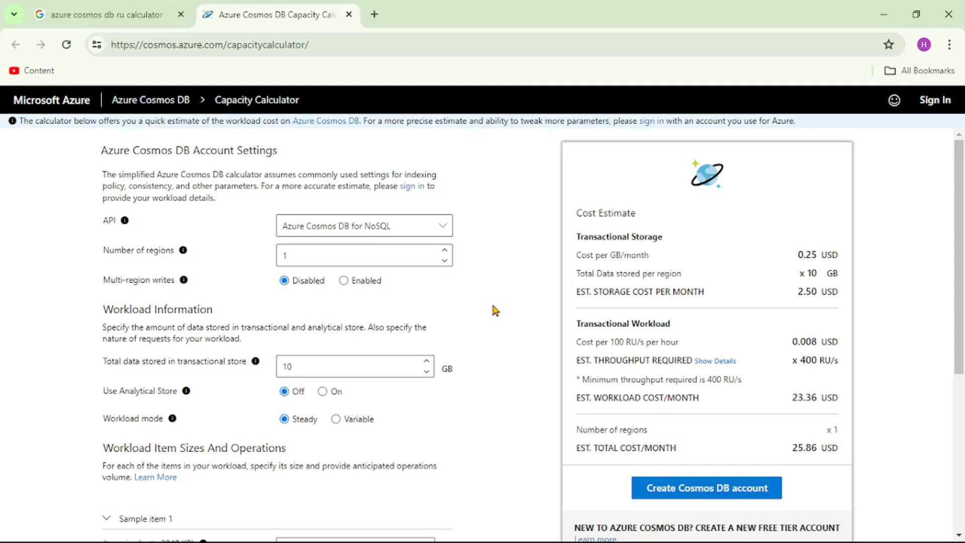
pyautogui.scroll(-3)
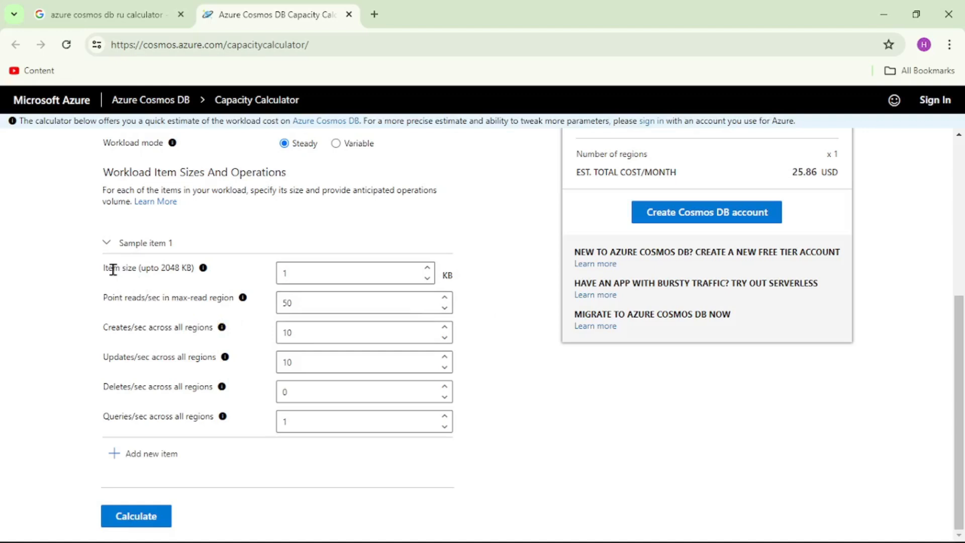
pyautogui.moveTo(609, 437)
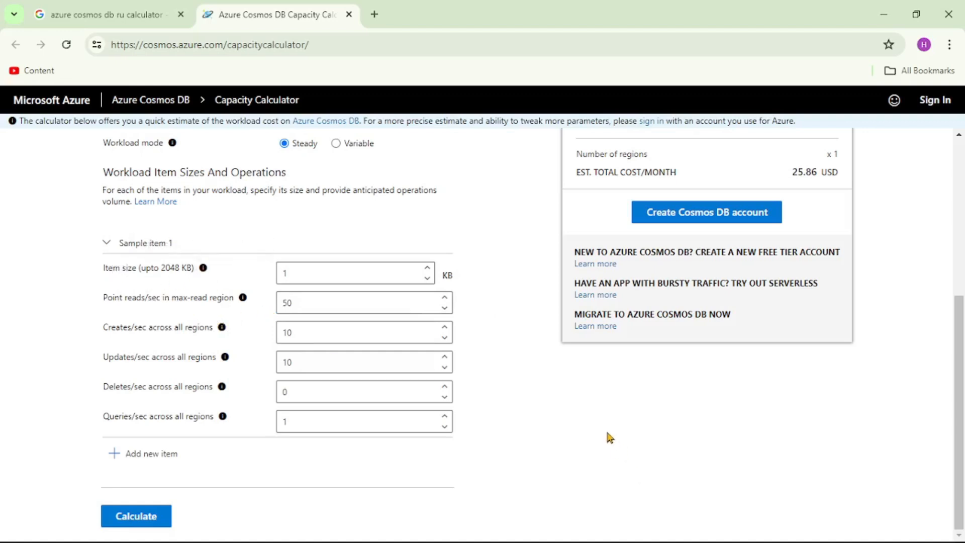
pyautogui.moveTo(139, 310)
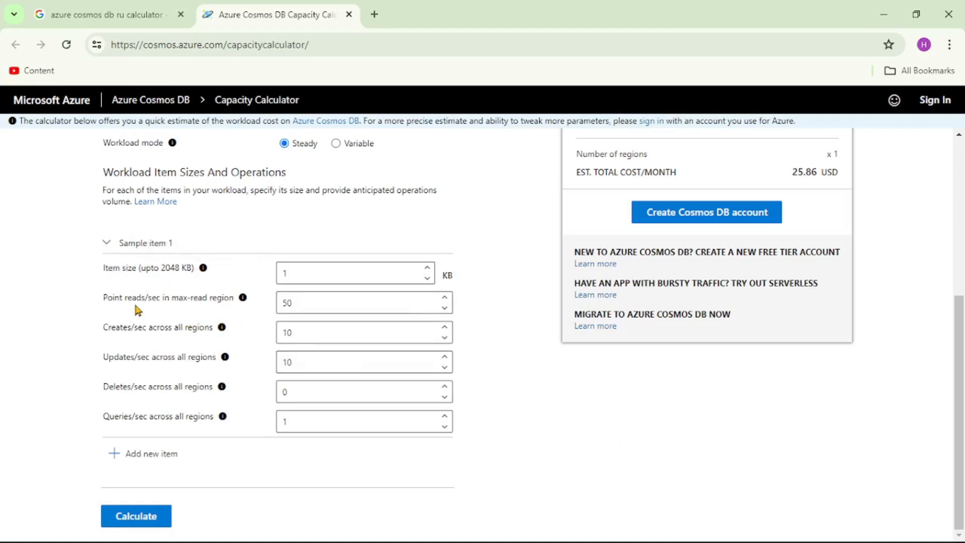
pyautogui.moveTo(128, 312)
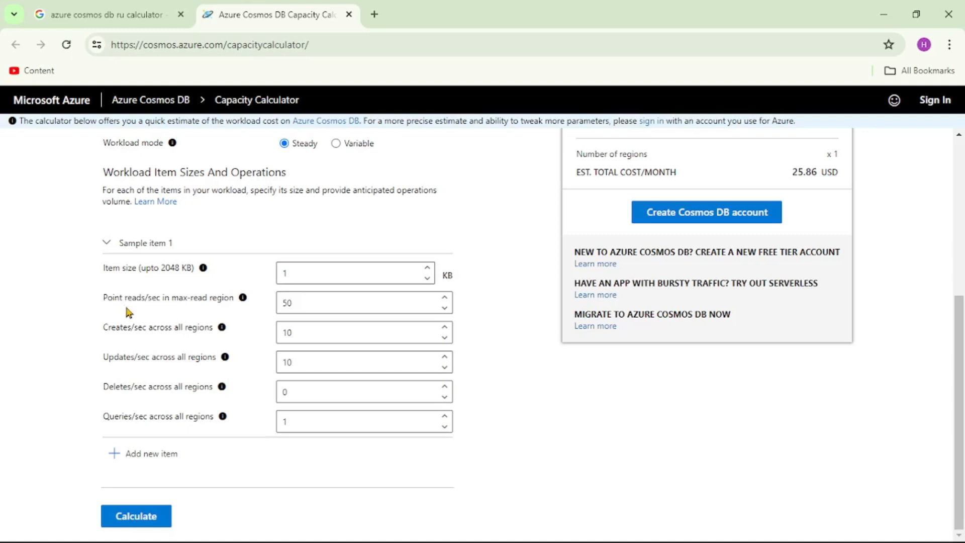
pyautogui.moveTo(197, 310)
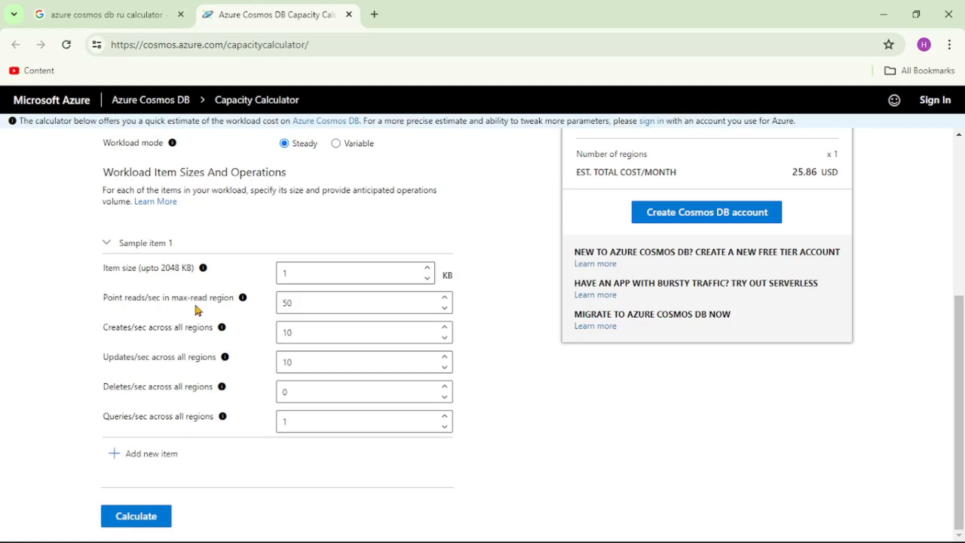
pyautogui.moveTo(122, 345)
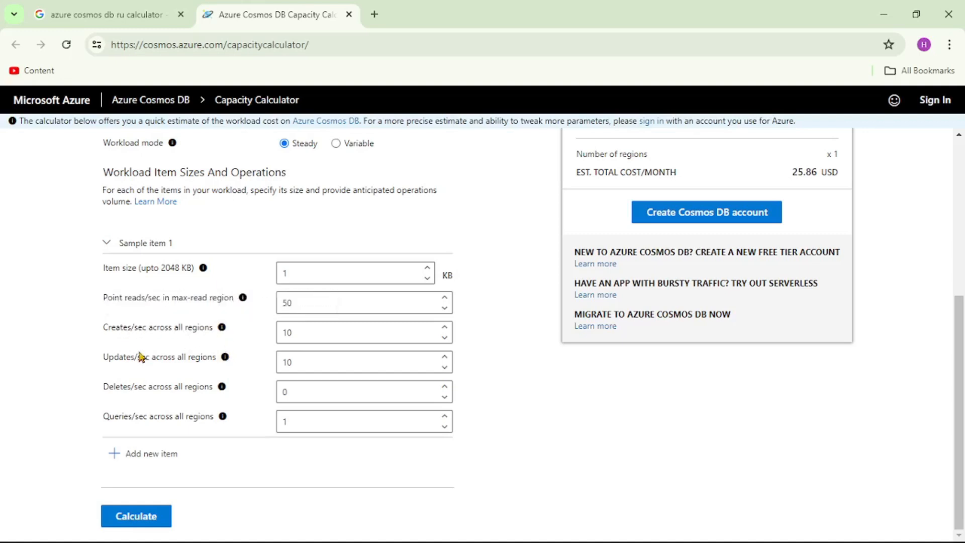
pyautogui.moveTo(374, 382)
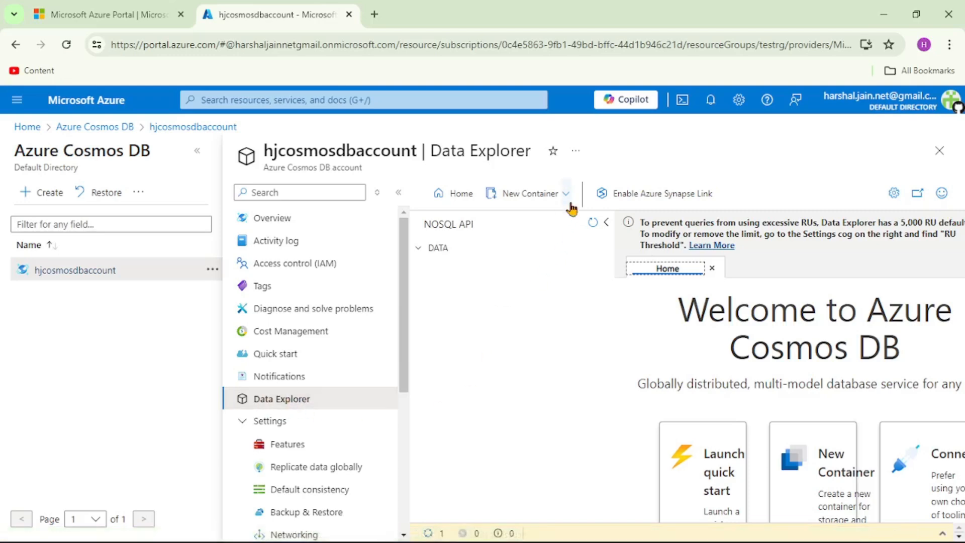
# Begin a New Container with manual database throughput of 500 RU/s
pyautogui.click(526, 193)
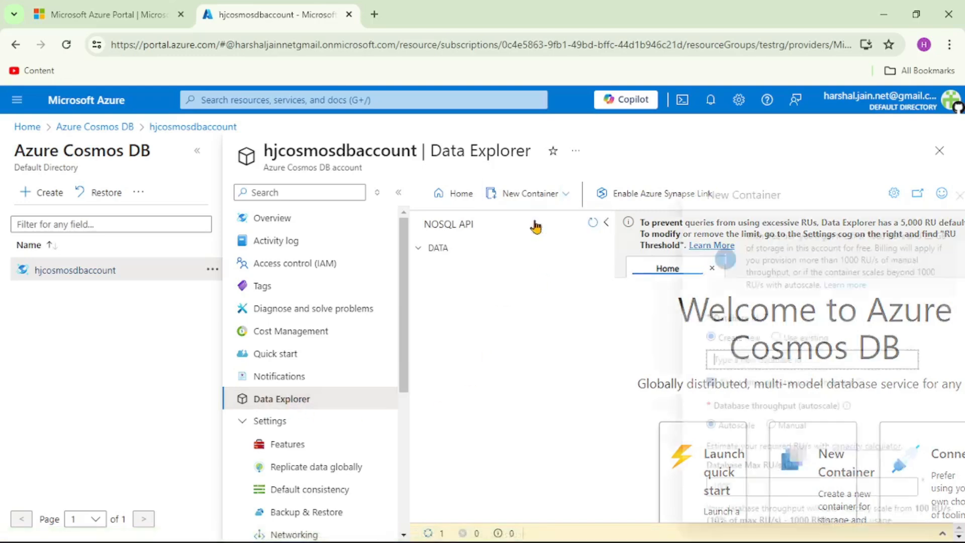
pyautogui.click(528, 193)
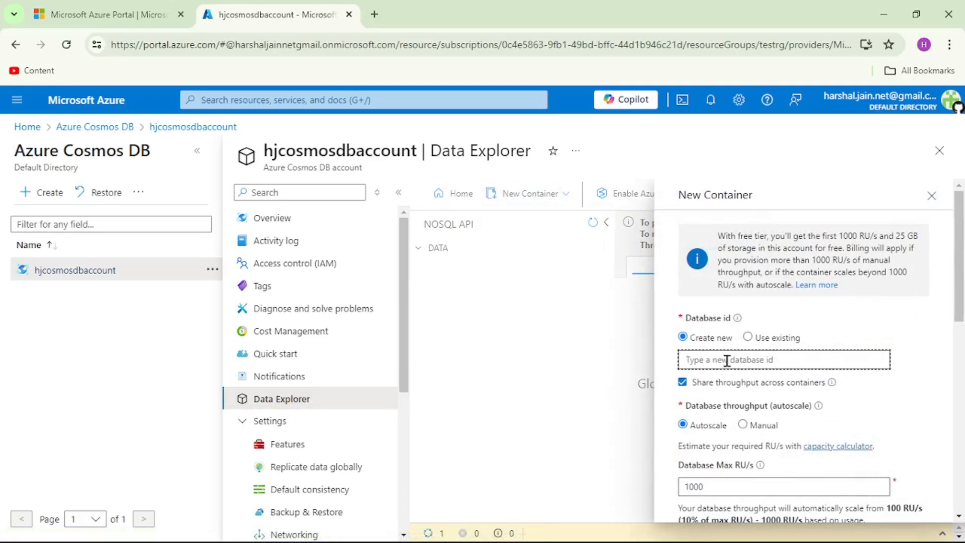
pyautogui.scroll(-3)
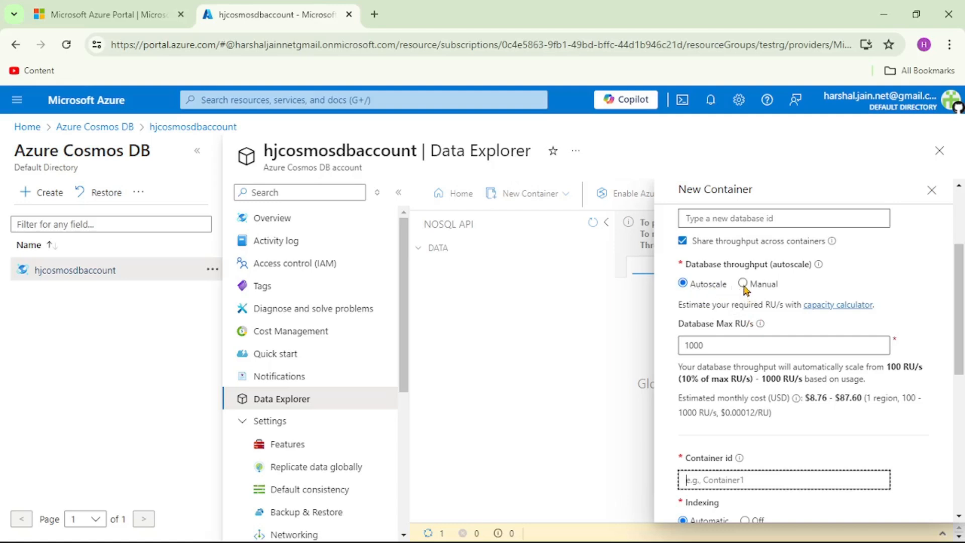
pyautogui.click(743, 283)
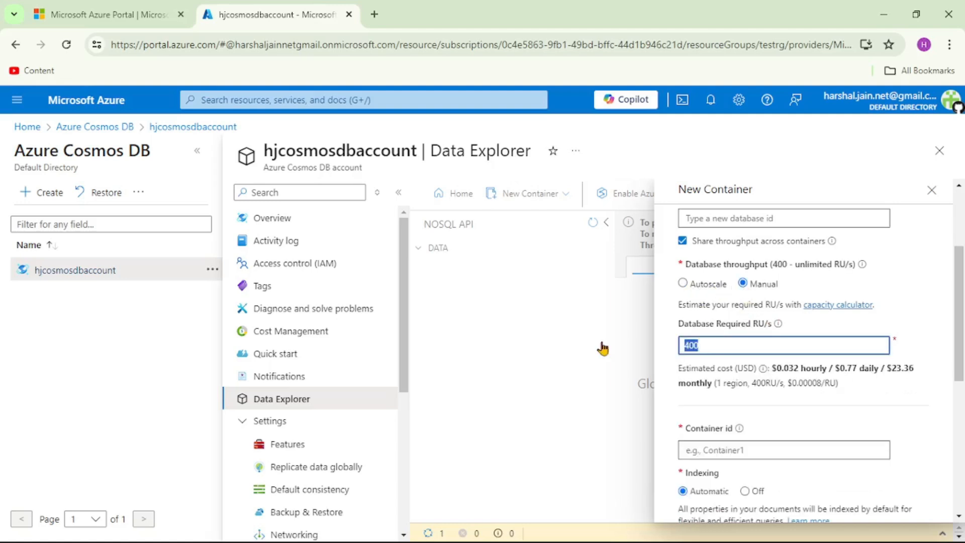
pyautogui.write('5')
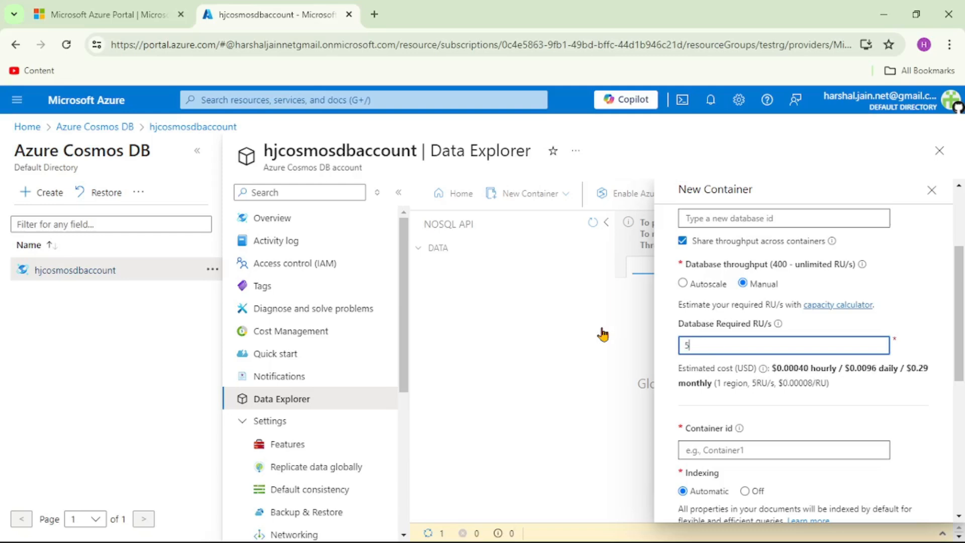
pyautogui.write('00')
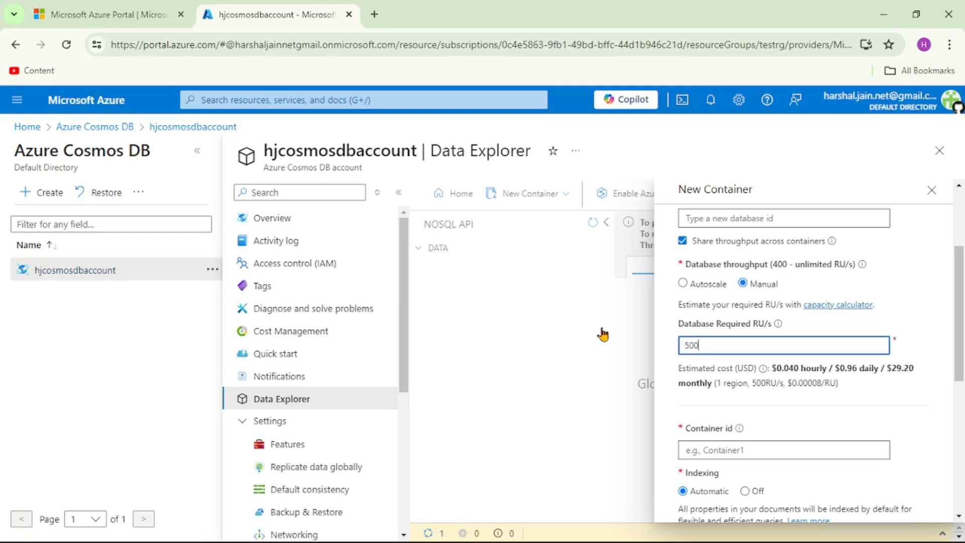
pyautogui.moveTo(771, 325)
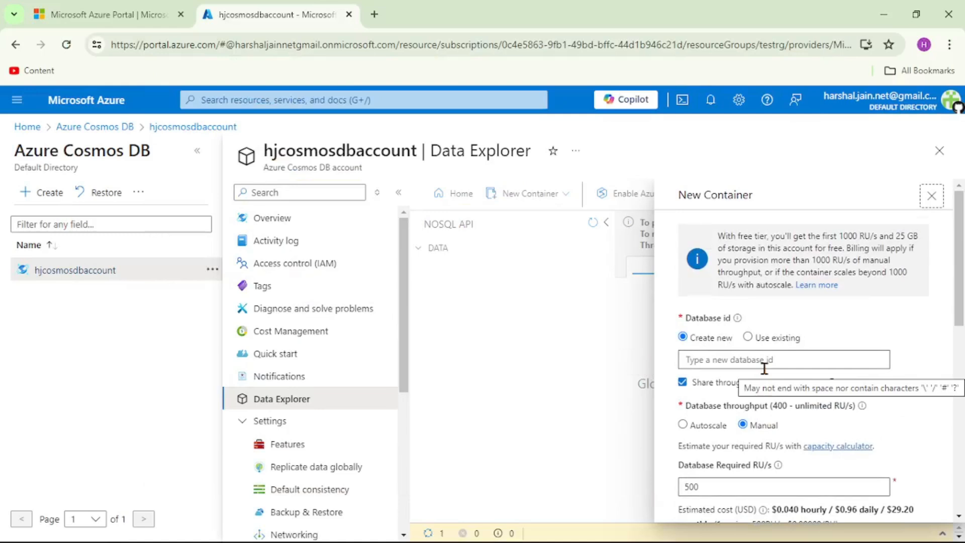
pyautogui.moveTo(796, 315)
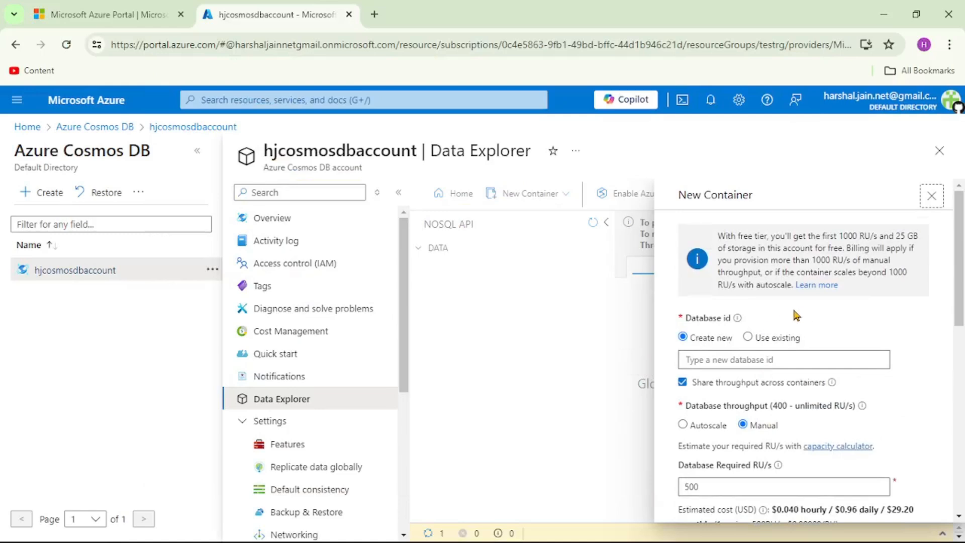
# Select autoscale database throughput and review the 1000 RU/s max and cost estimate
pyautogui.scroll(-3)
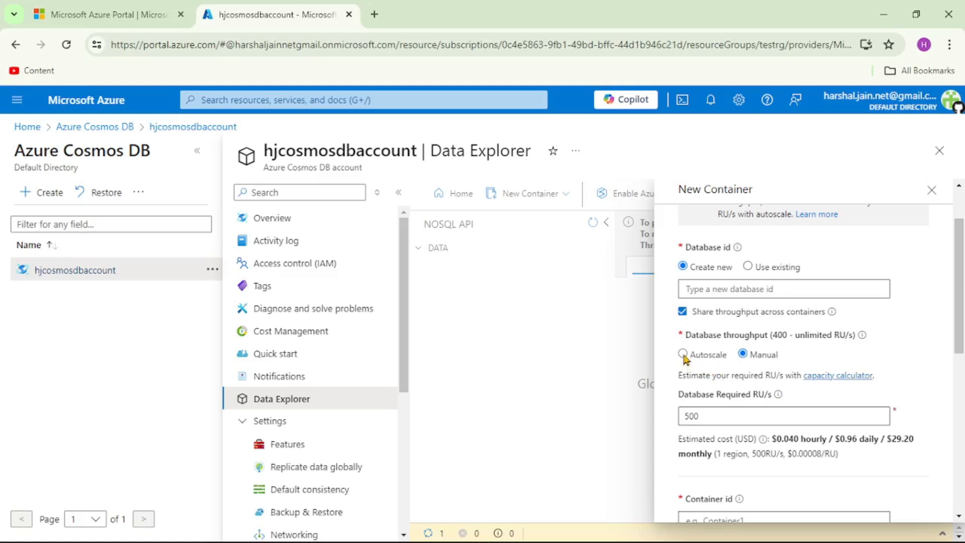
pyautogui.click(682, 354)
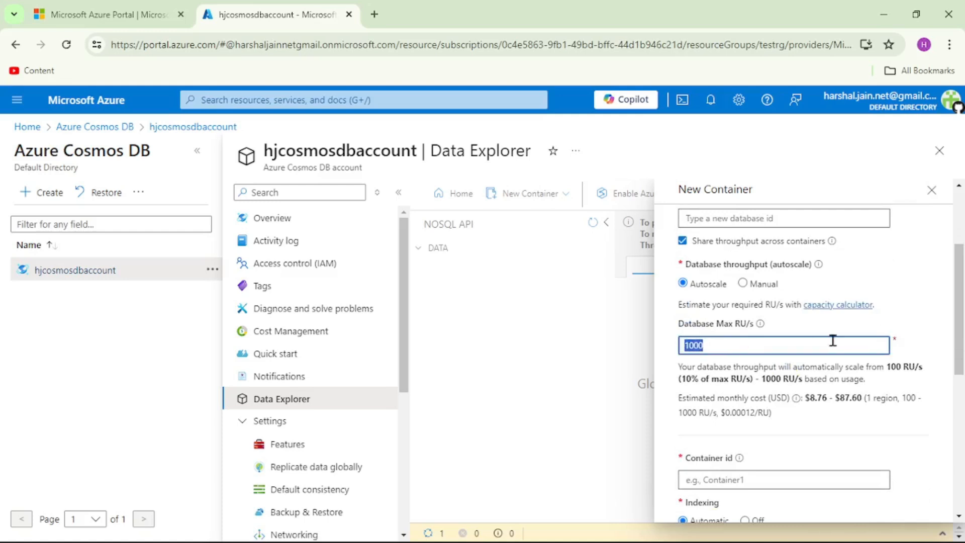
pyautogui.scroll(-3)
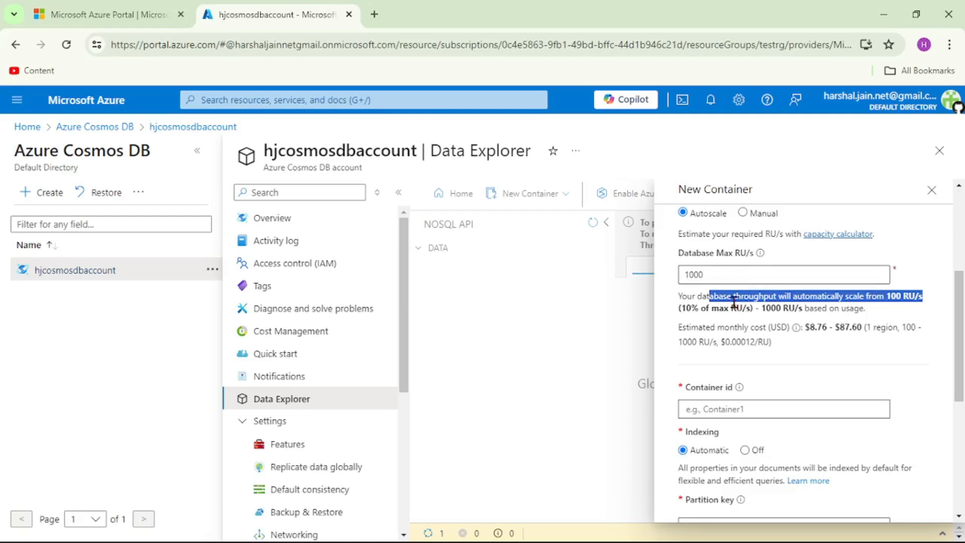
pyautogui.moveTo(714, 325)
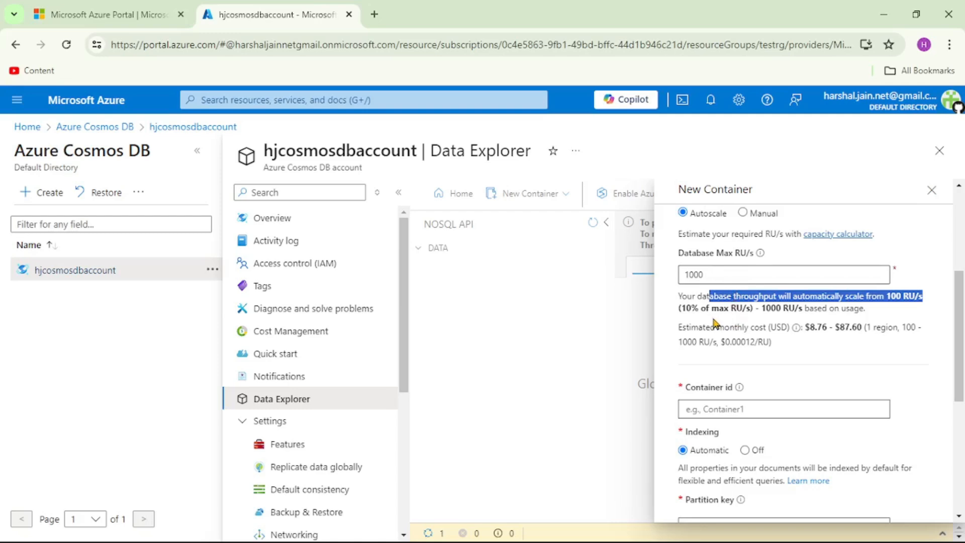